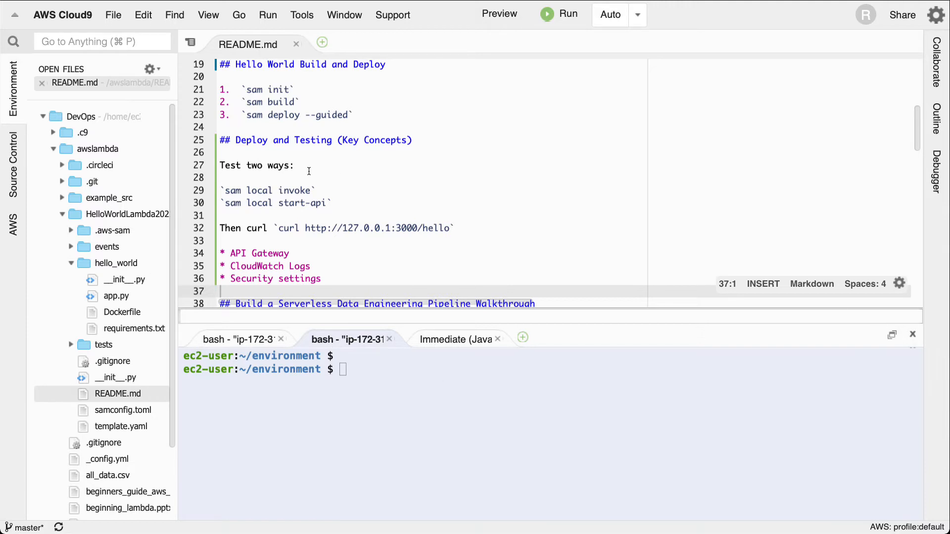
Run 'sam local invoke' from the README, then rerun it inside HelloWorldLambda2021
double_click(258, 191)
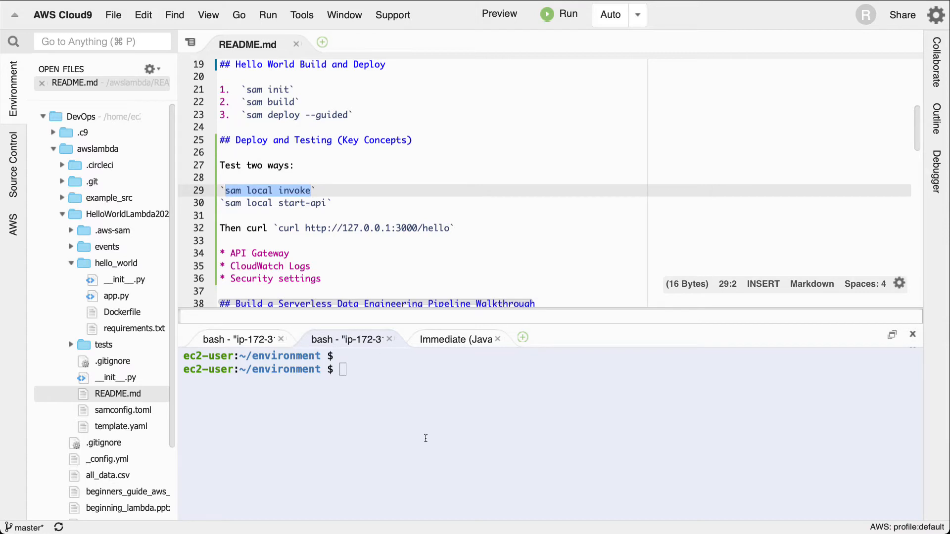
type("sam local invoke")
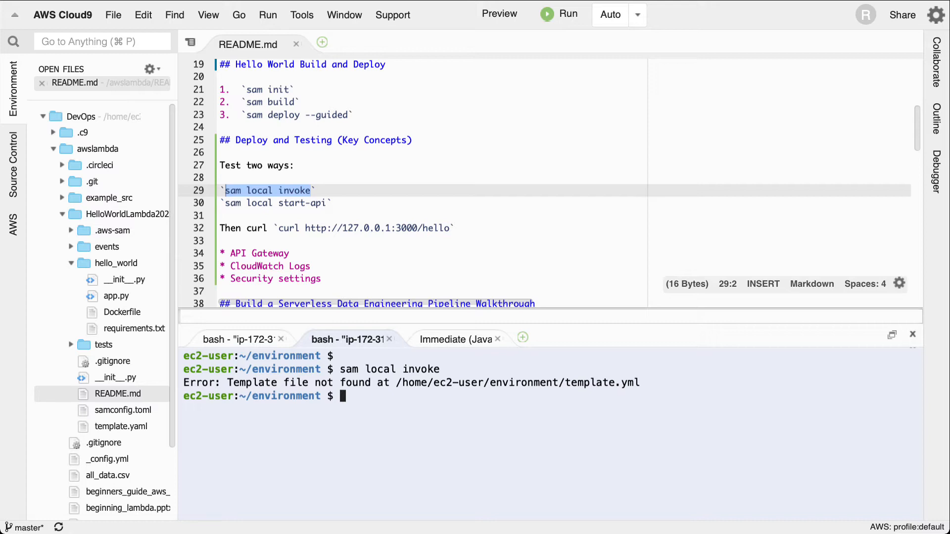
type("cd H")
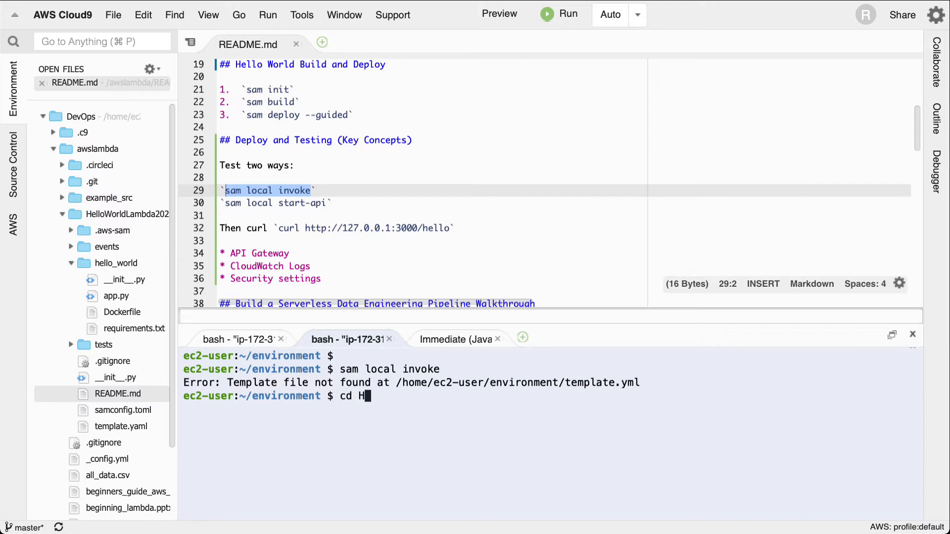
type("ls")
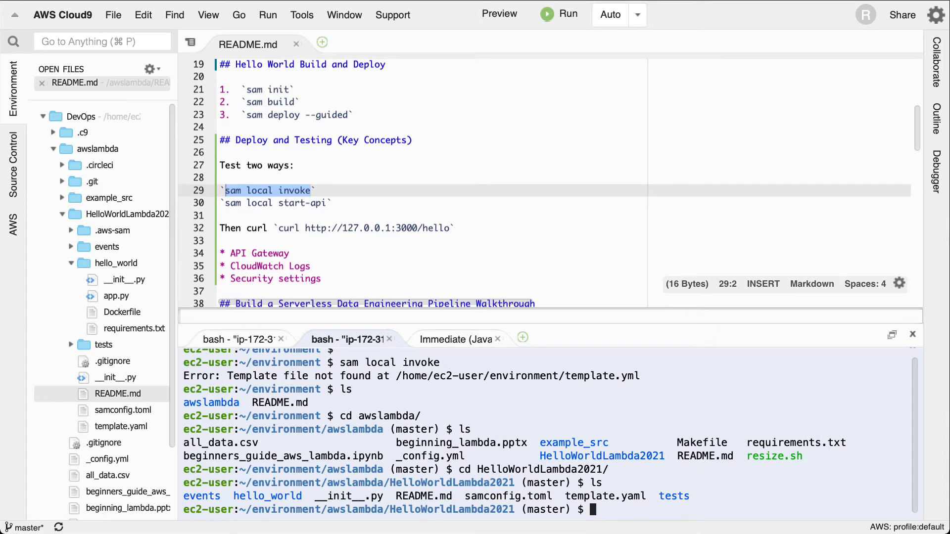
type("sam local in")
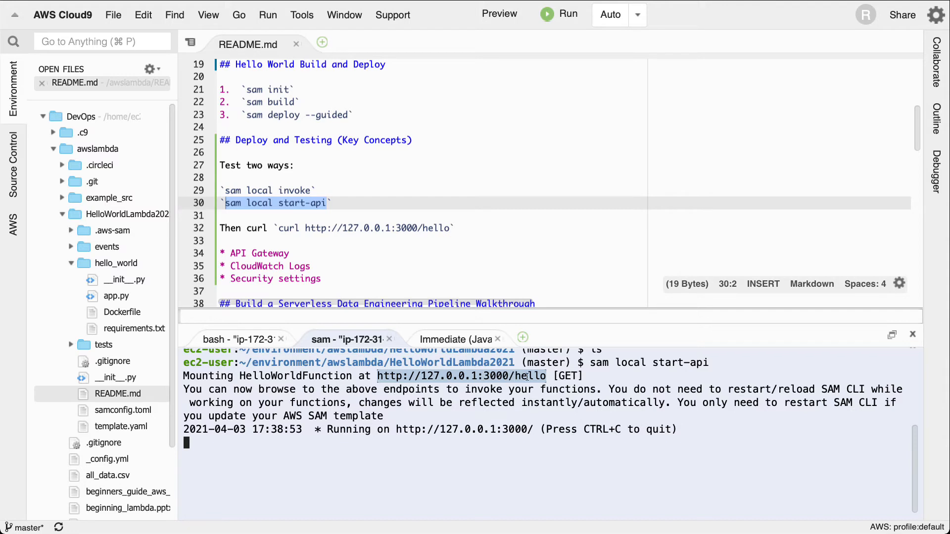
mouse_move(539, 383)
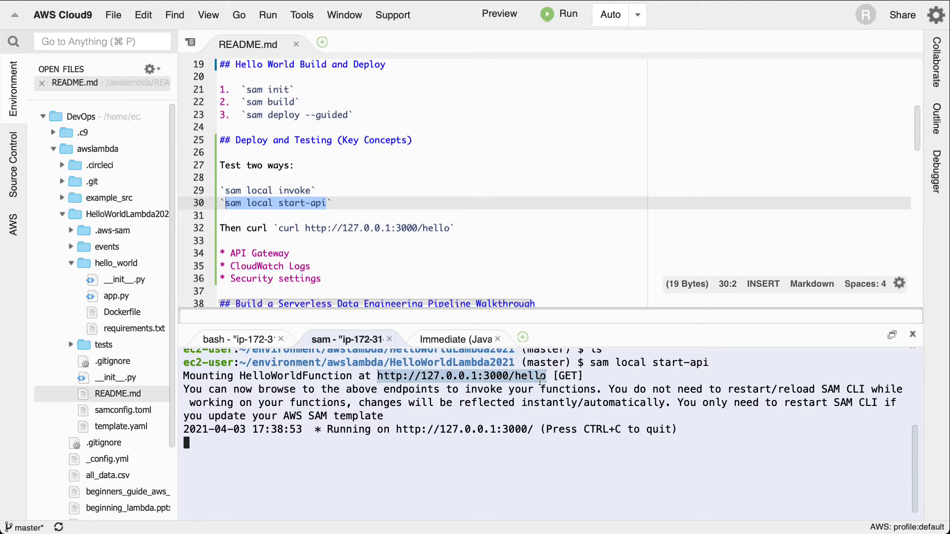
Open a second bash terminal tab while the local SAM API keeps running
left_click(522, 337)
type("c")
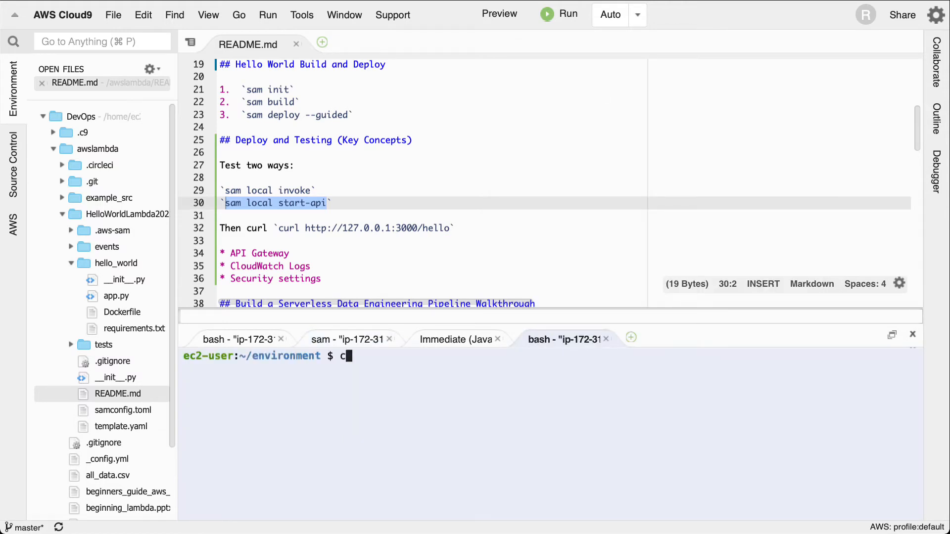
type("url http://127.0.0.1:3000/hello")
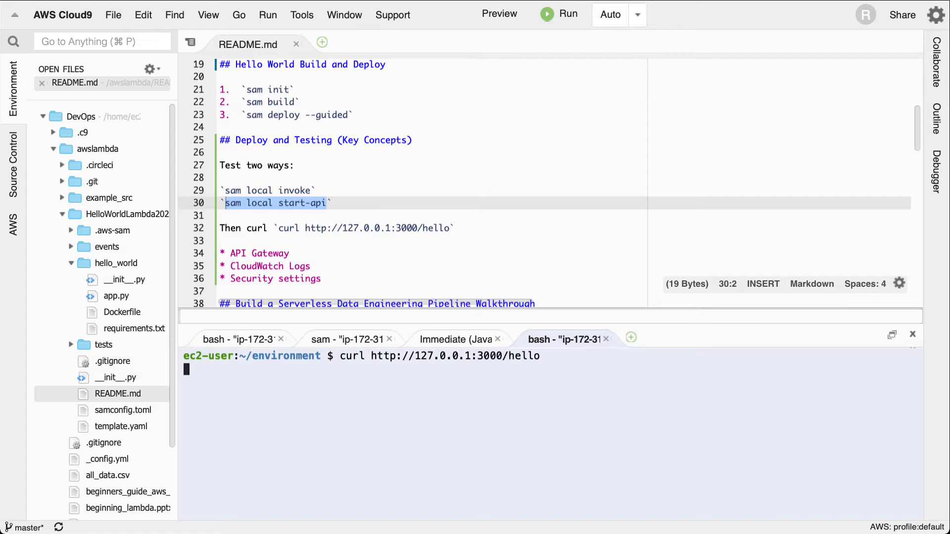
key("Return")
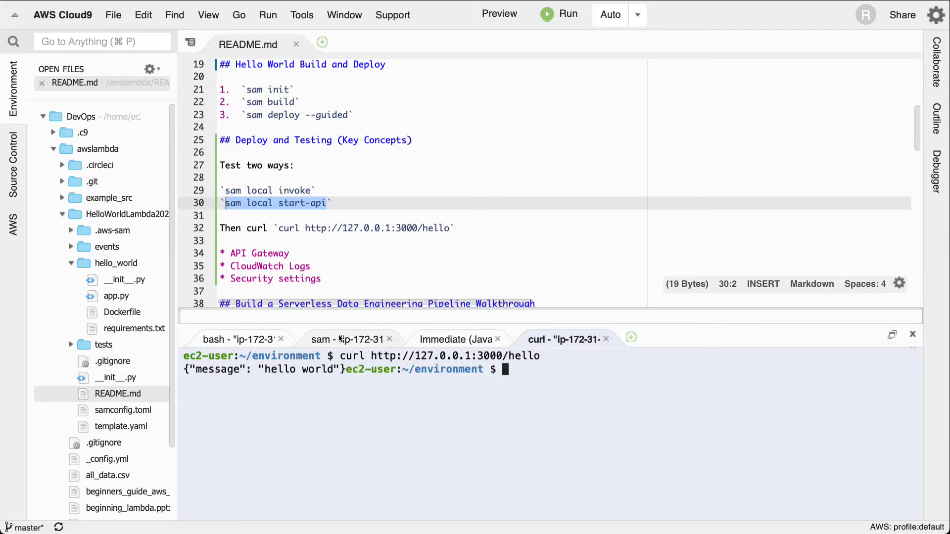
left_click(347, 339)
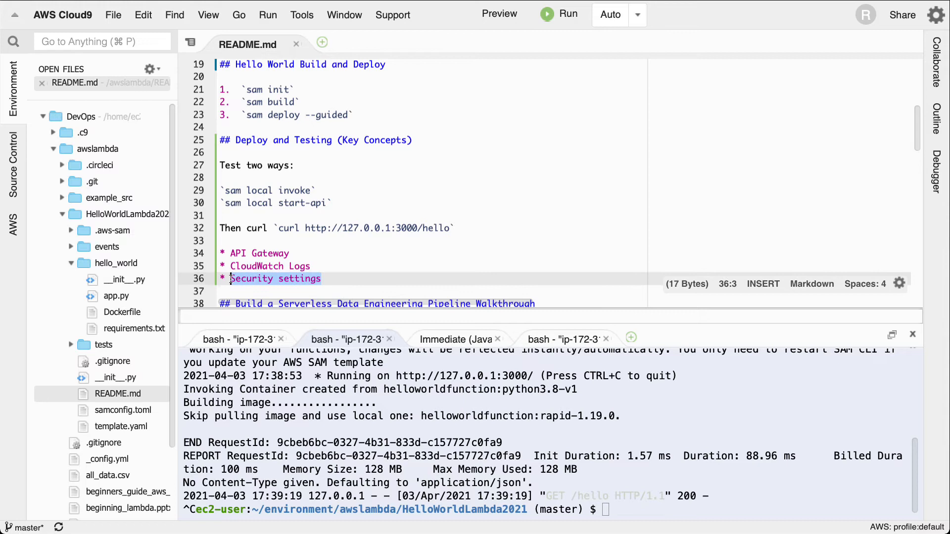
Insert 'IAM ' before 'Security settings' on README line 36
type("IAM")
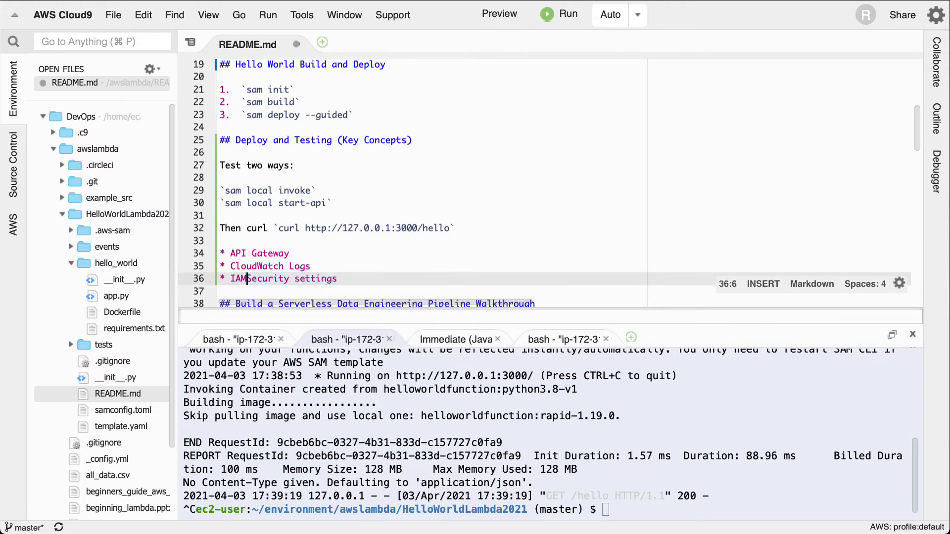
type("\" \"")
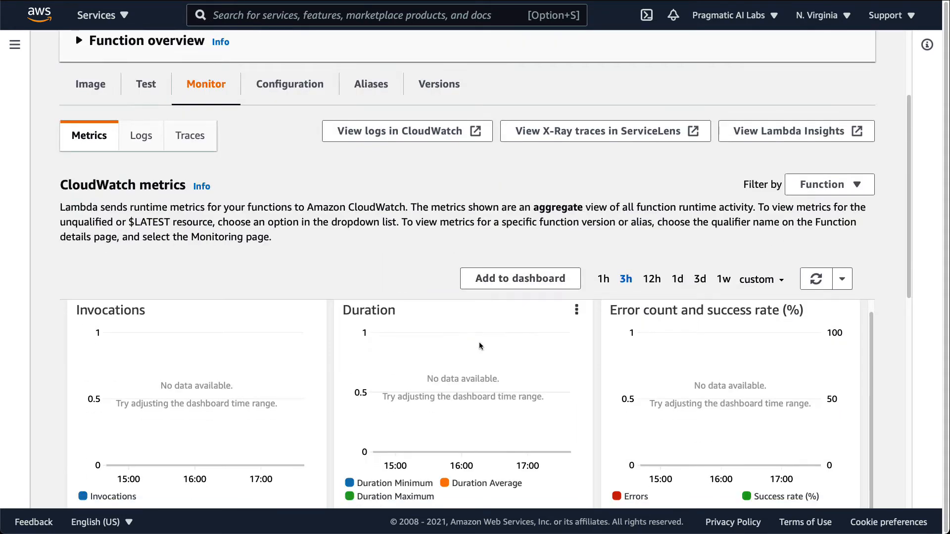
Set the function's Monitor metrics time range to 1h
left_click(603, 279)
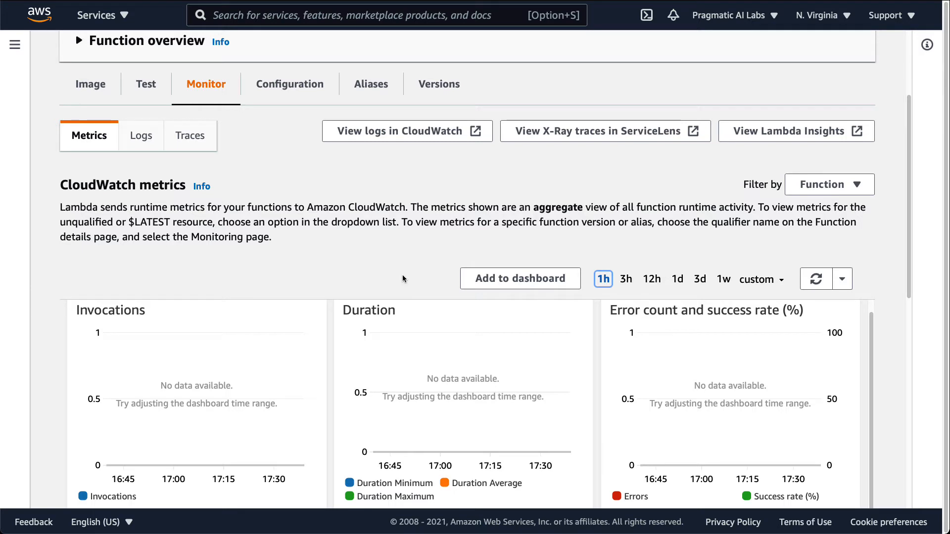
mouse_move(395, 135)
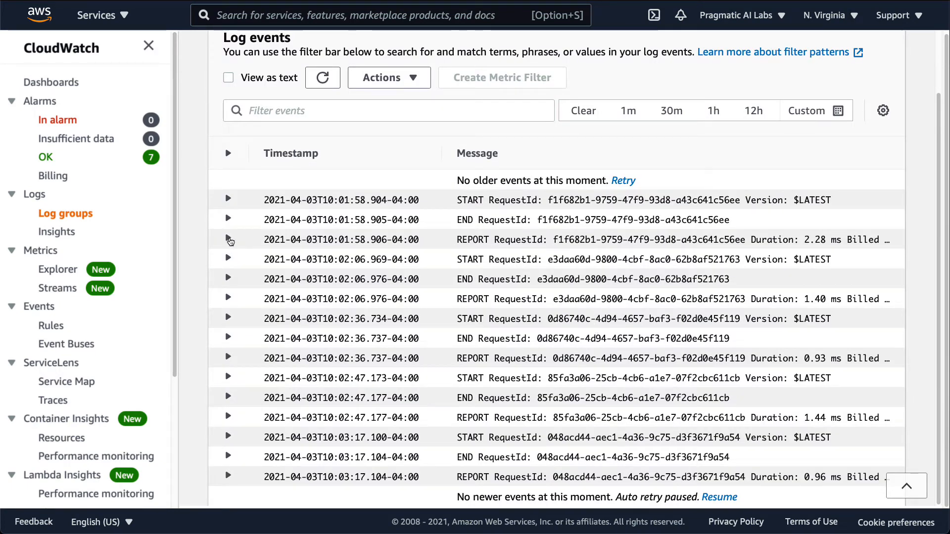
Expand a REPORT log event to read its duration and memory details
left_click(227, 239)
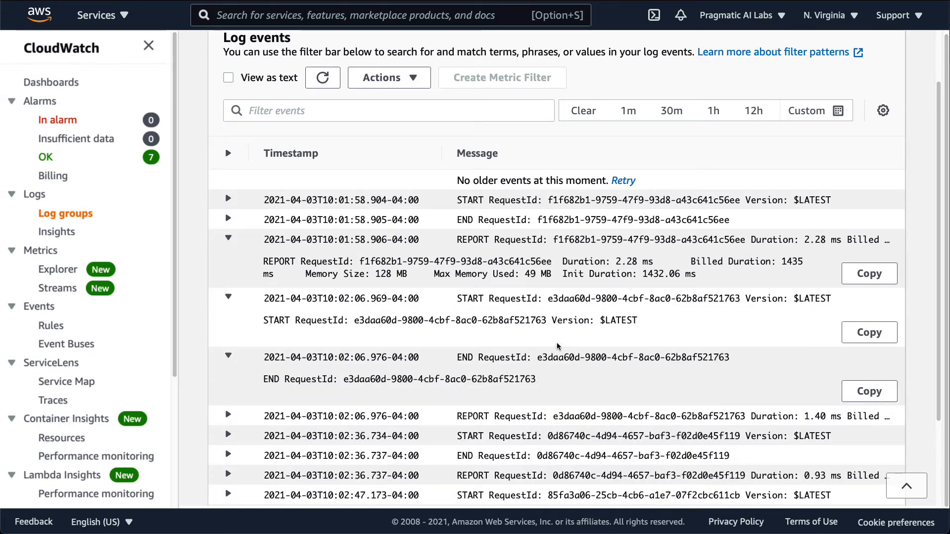
mouse_move(561, 347)
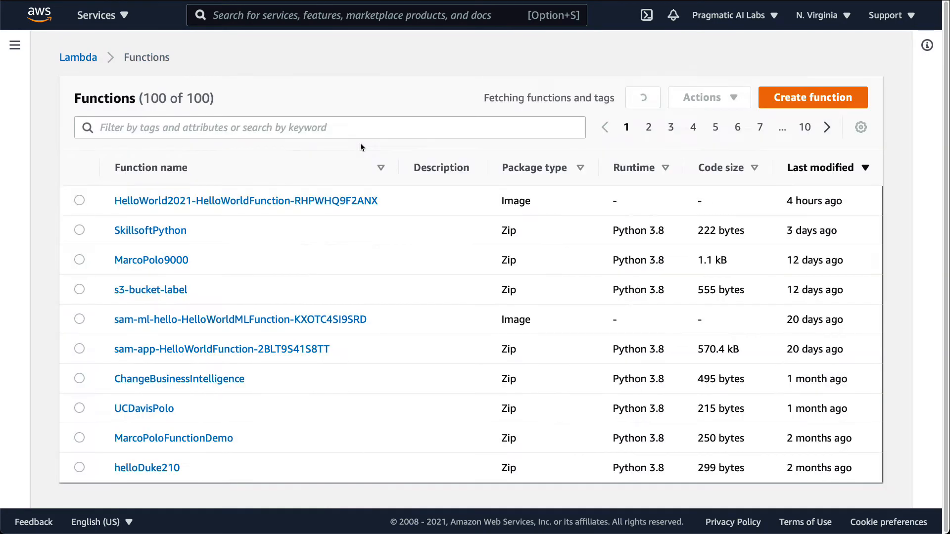
Open HelloWorld2021 and browse the Add trigger dropdown of available trigger types
left_click(245, 201)
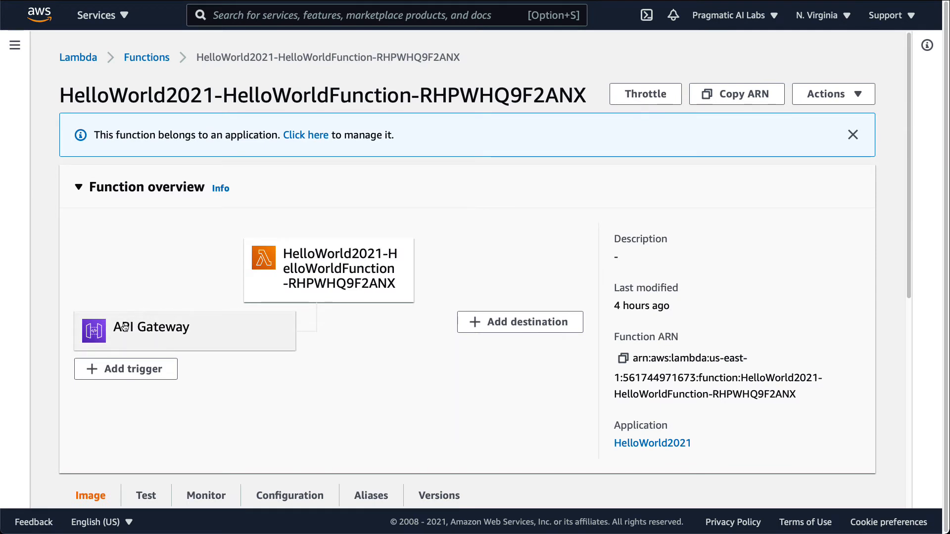
mouse_move(120, 384)
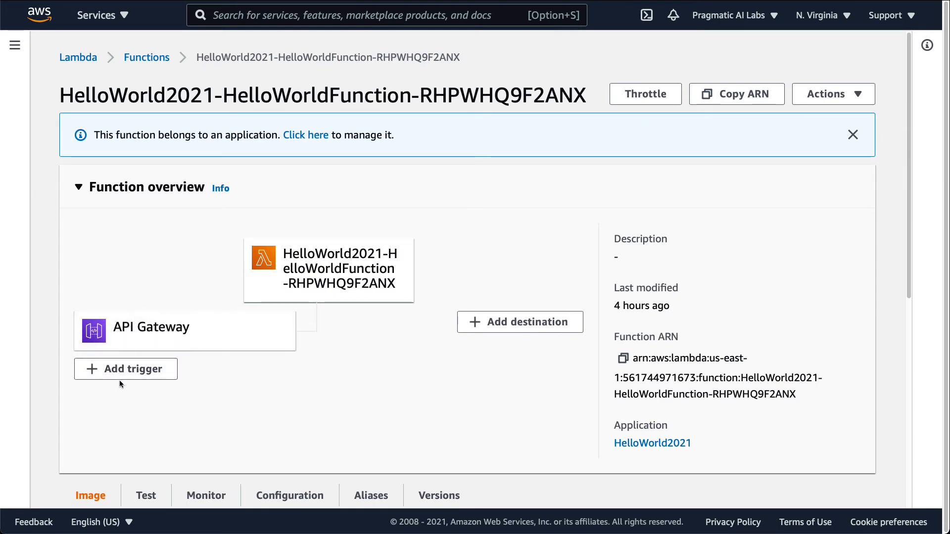
left_click(126, 369)
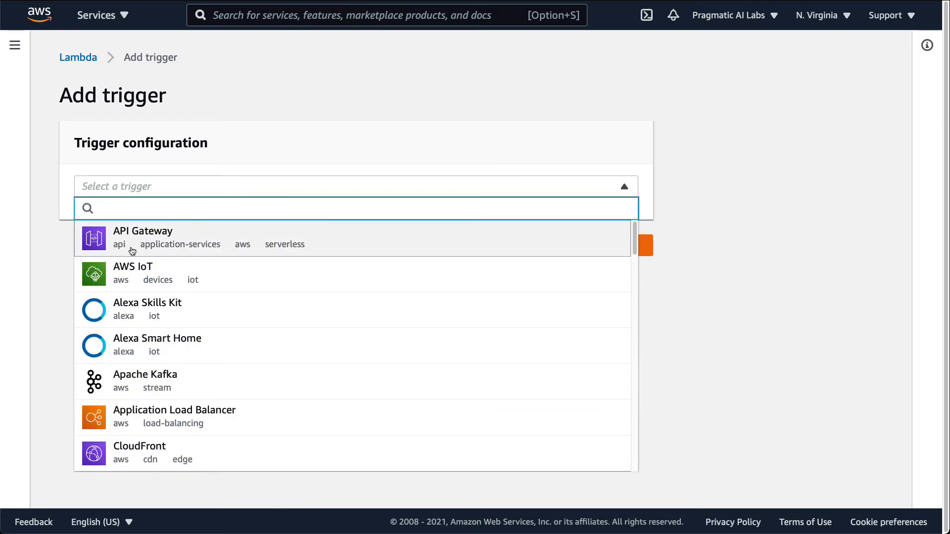
mouse_move(126, 373)
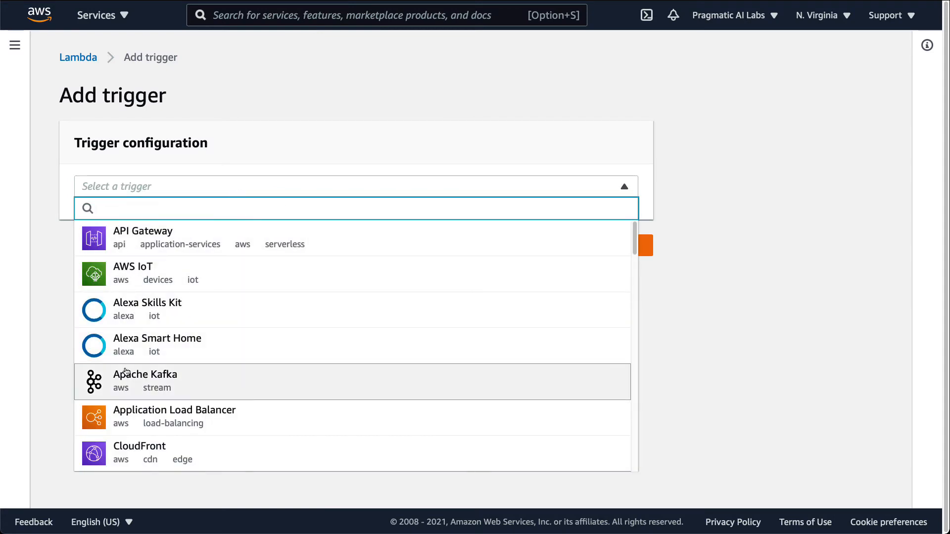
scroll("down", 3)
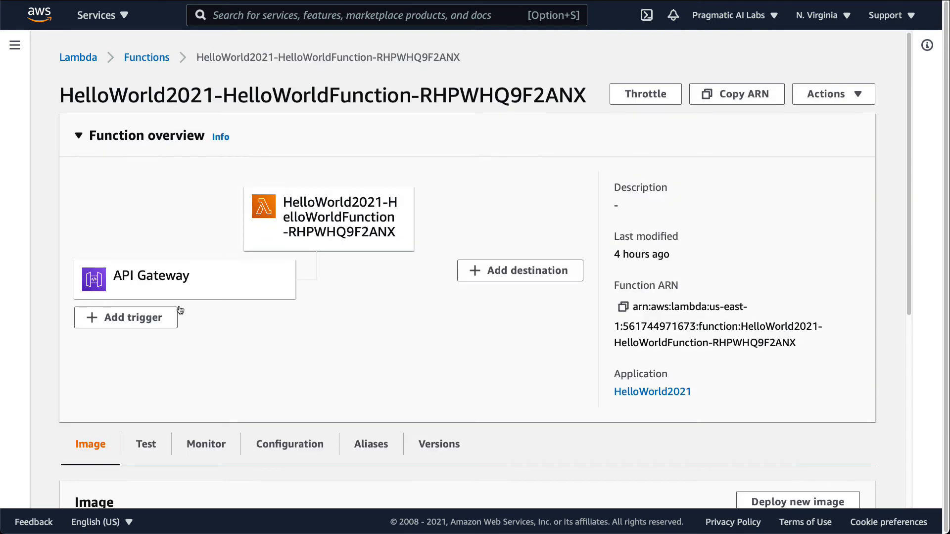
mouse_move(146, 275)
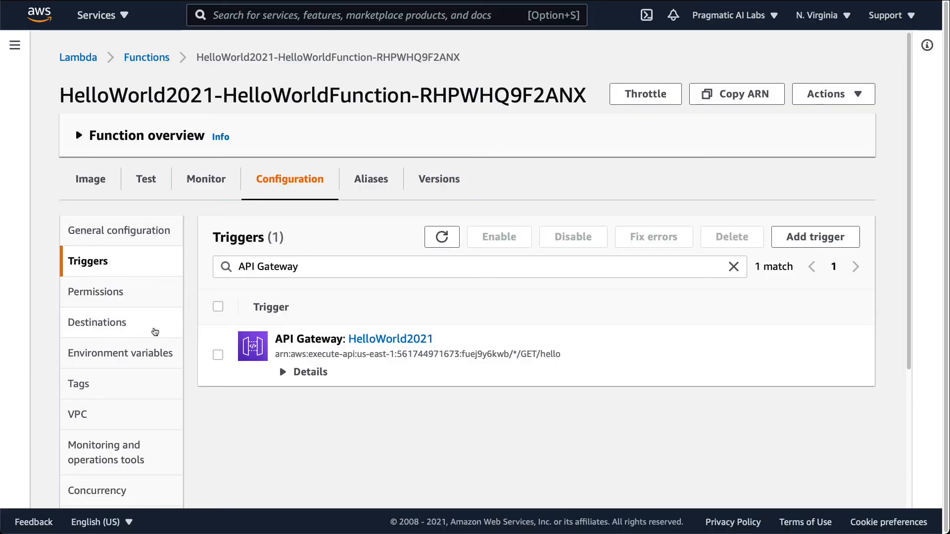
Show the Permissions page down to the resource summary and resource-based policy
scroll("down", 3)
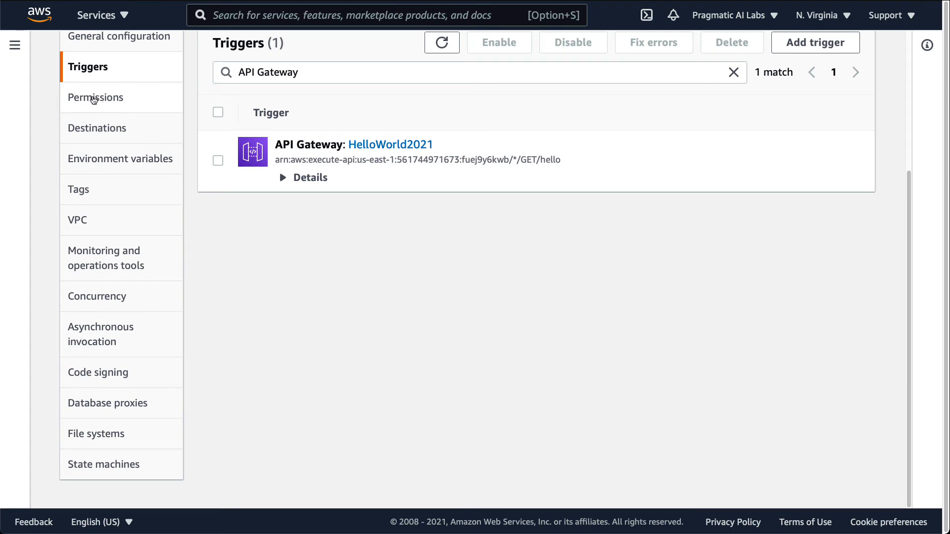
left_click(95, 97)
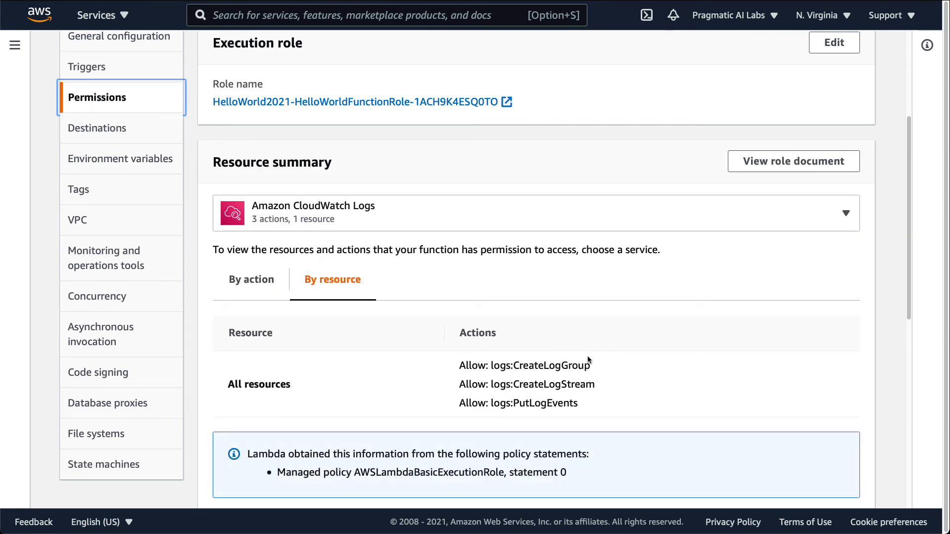
scroll("down", 3)
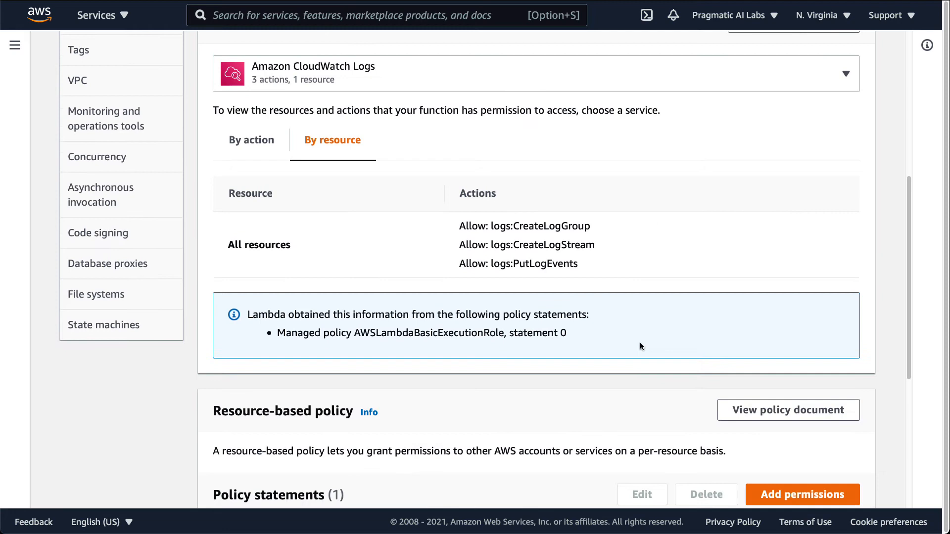
scroll("down", 3)
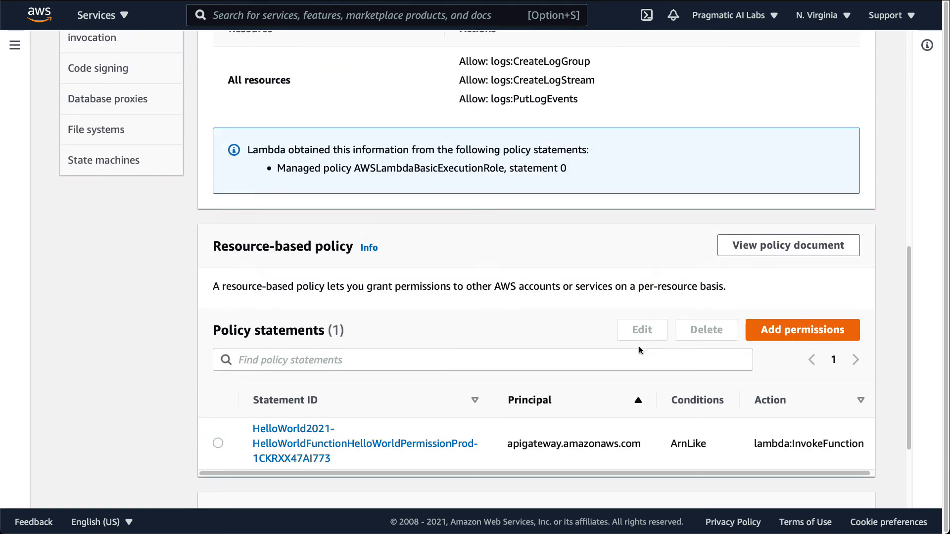
mouse_move(636, 348)
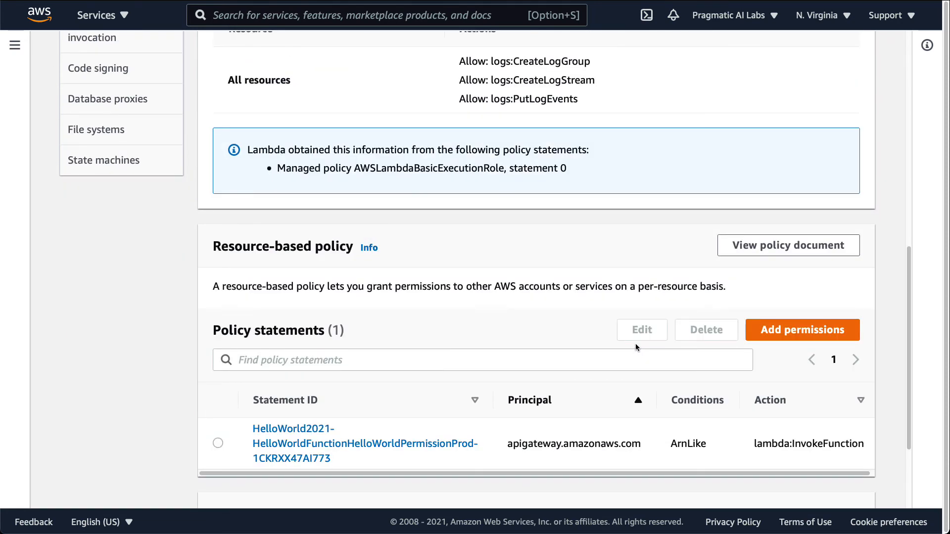
mouse_move(305, 448)
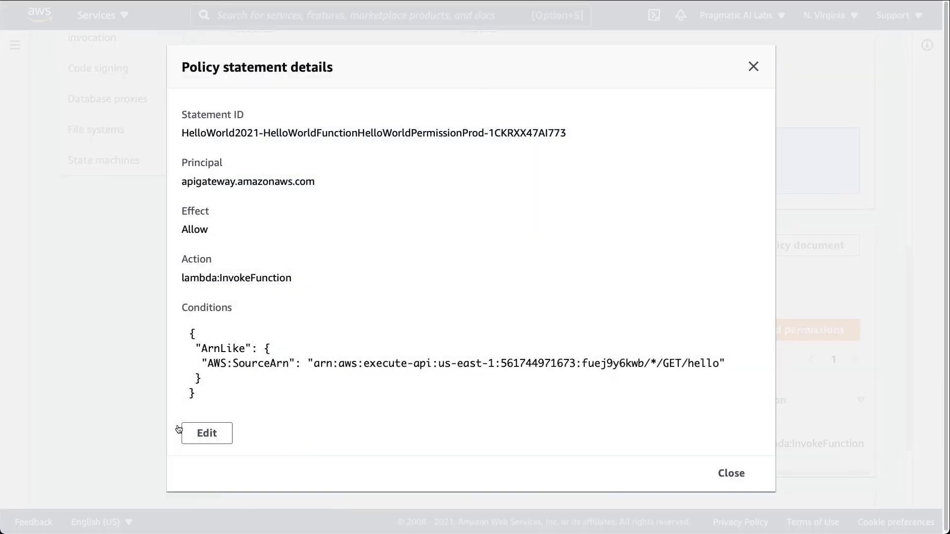
mouse_move(239, 268)
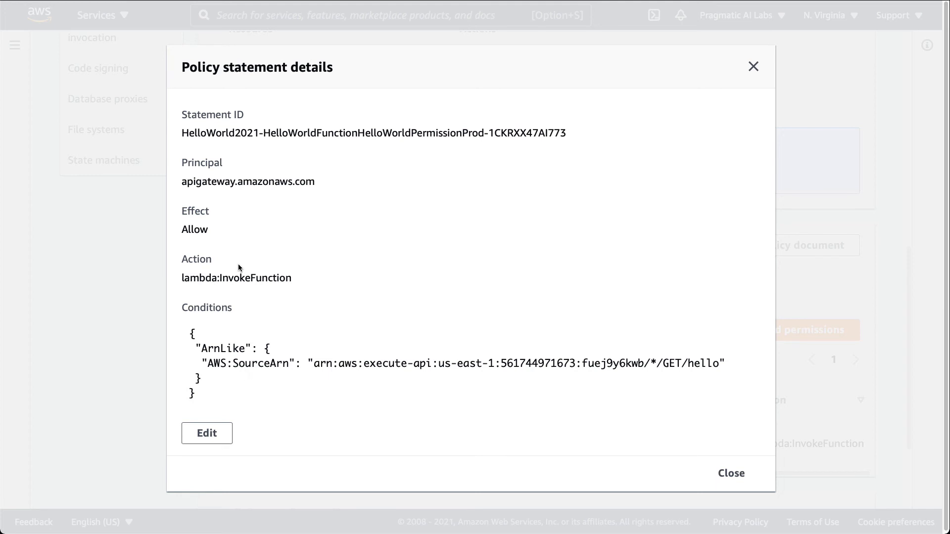
mouse_move(633, 125)
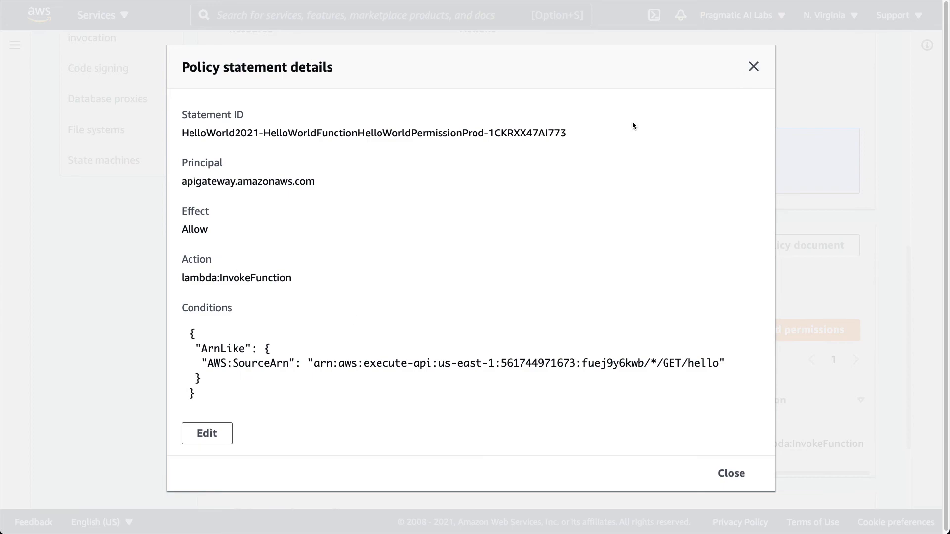
Review the API Gateway statement's Edit permissions form, then cancel without saving
left_click(207, 433)
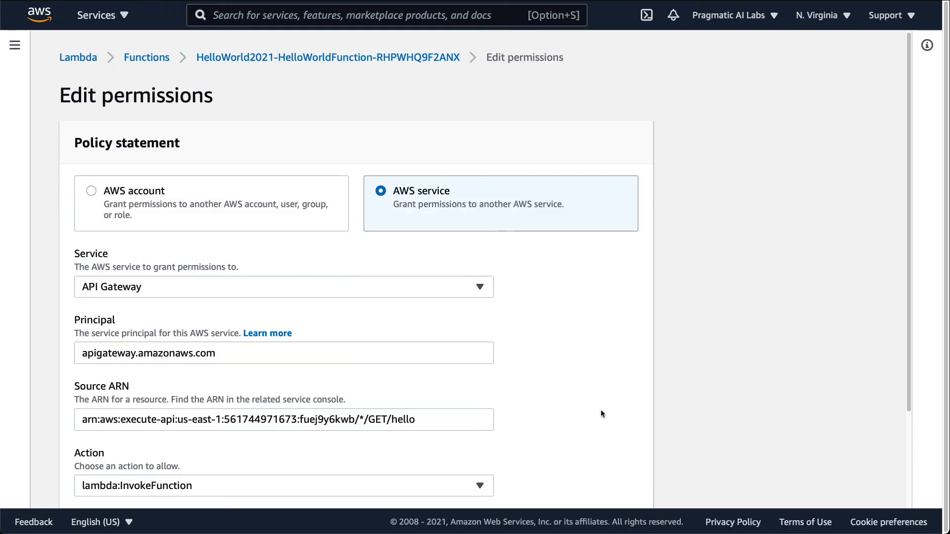
mouse_move(84, 49)
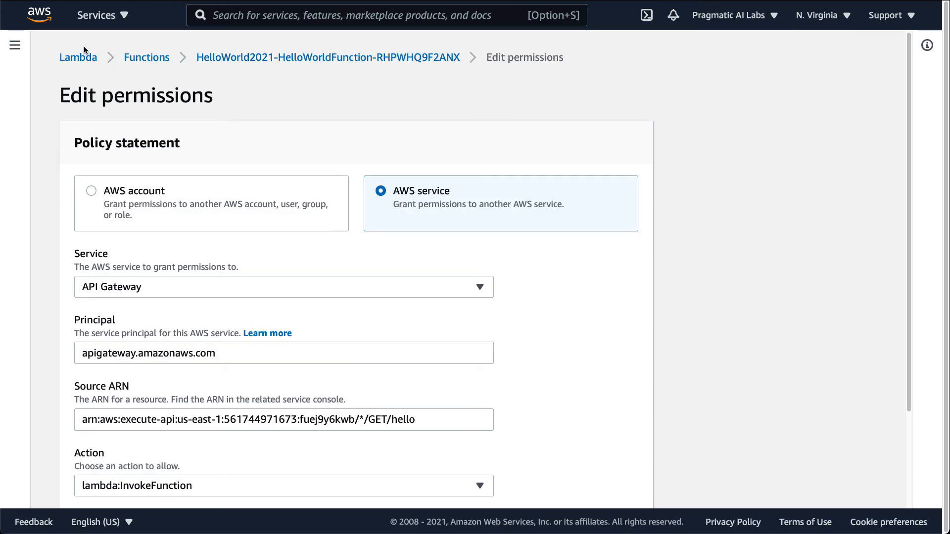
mouse_move(555, 391)
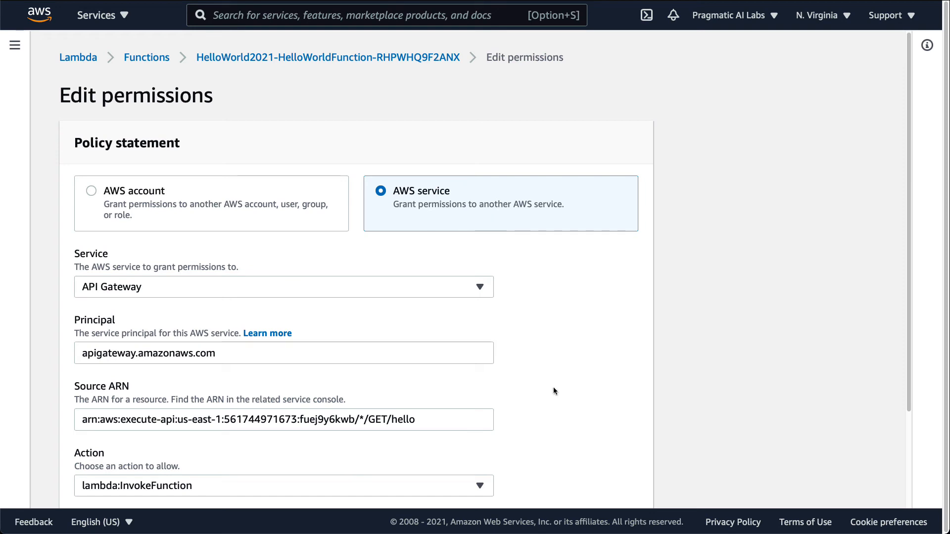
scroll("down", 3)
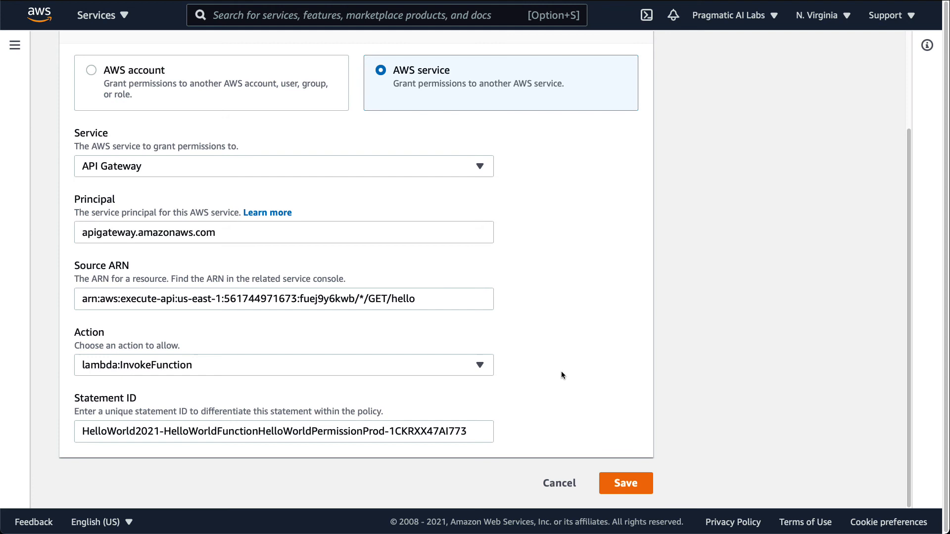
mouse_move(568, 369)
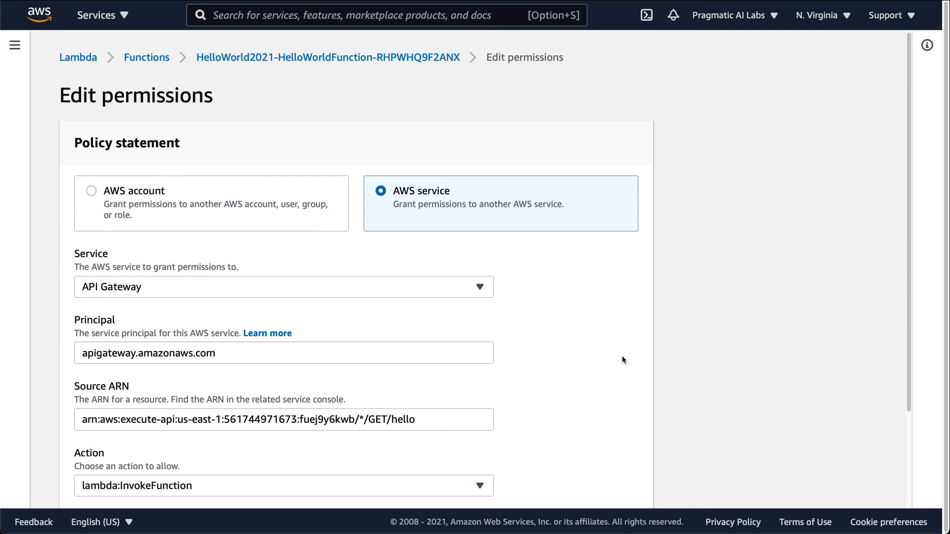
scroll("down", 3)
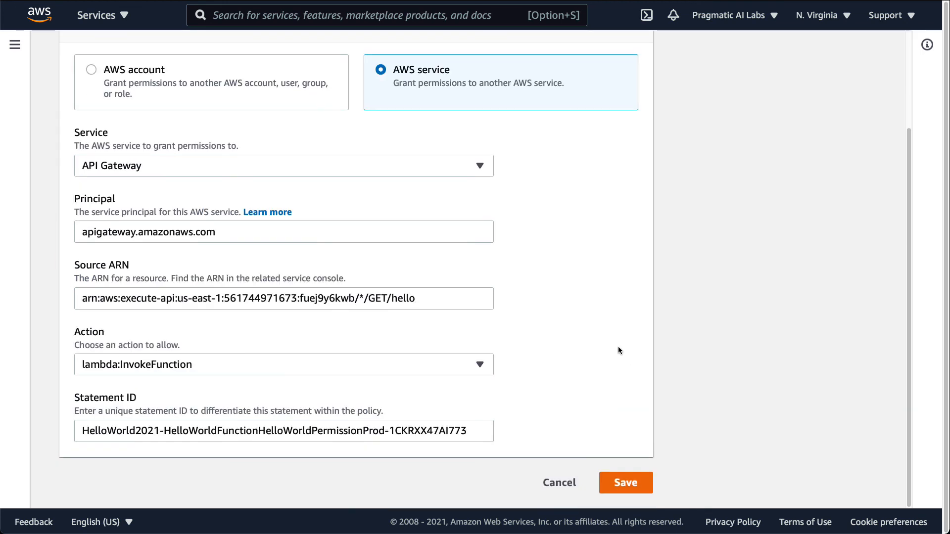
left_click(626, 482)
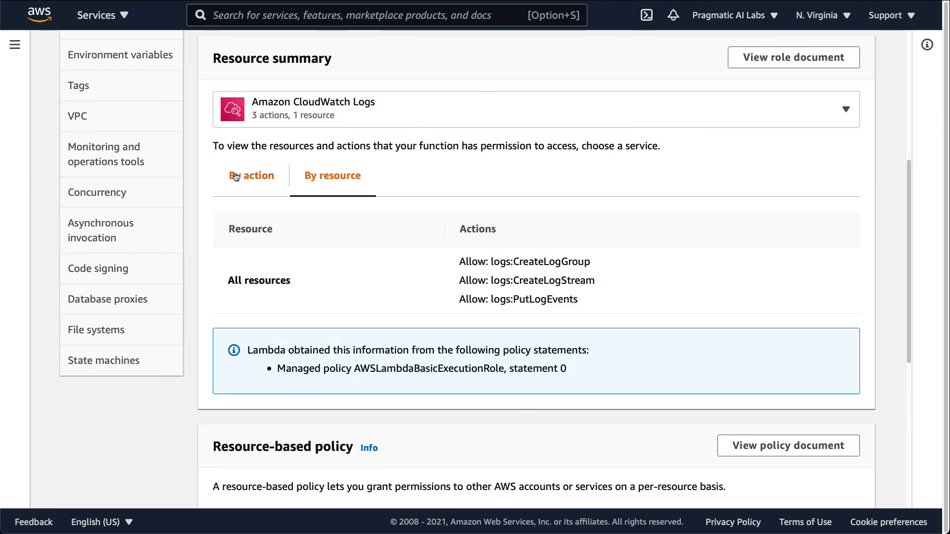
left_click(252, 176)
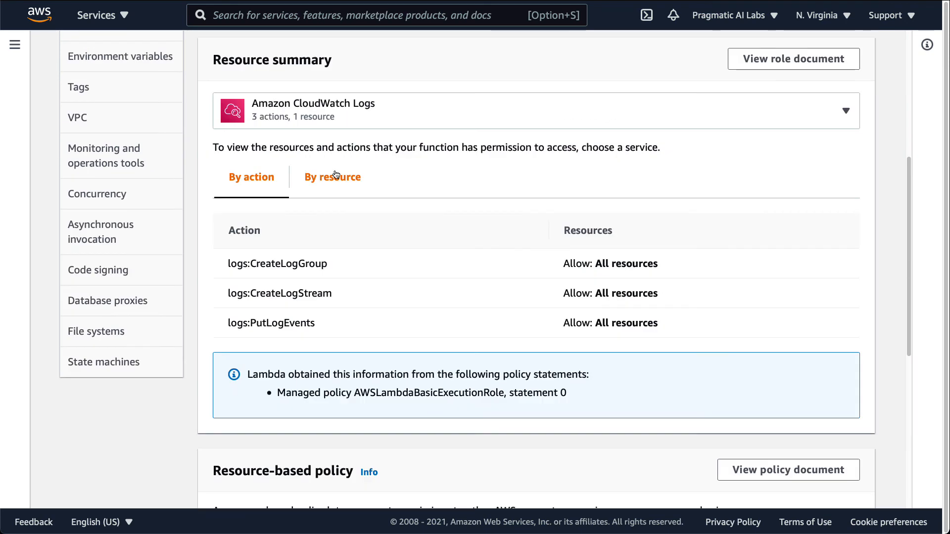
left_click(333, 177)
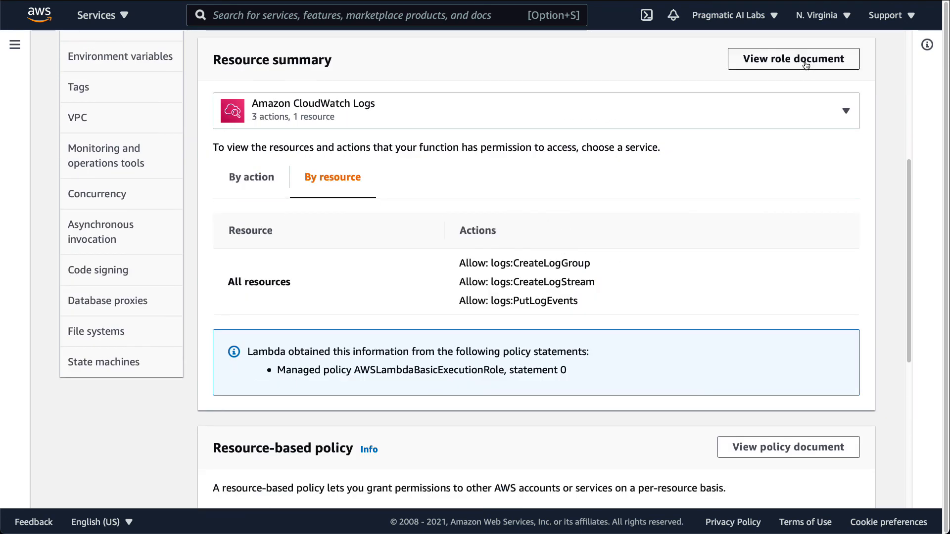
left_click(793, 59)
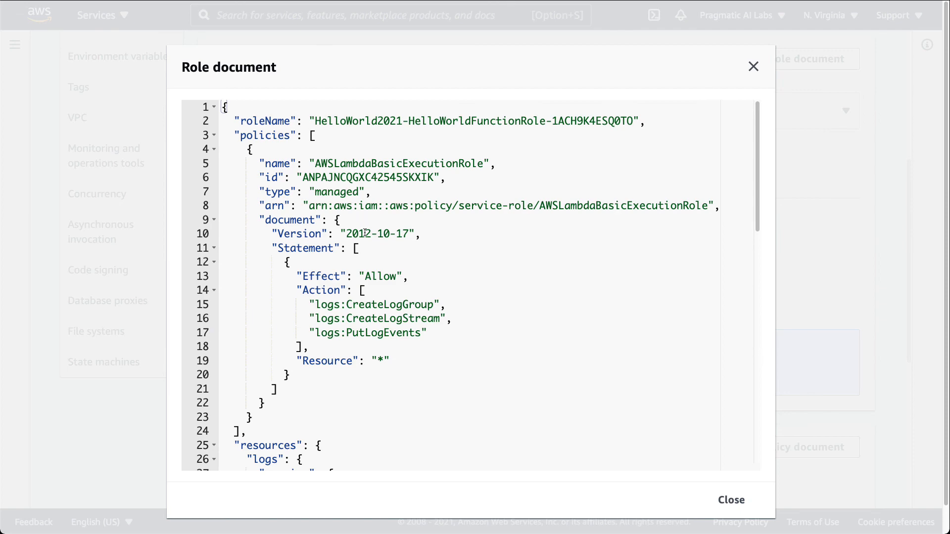
scroll("down", 3)
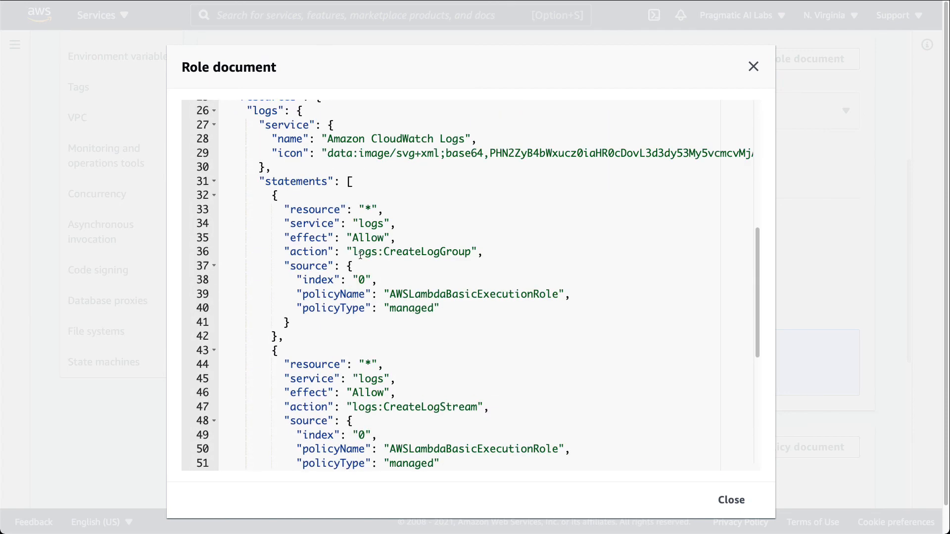
scroll("down", 3)
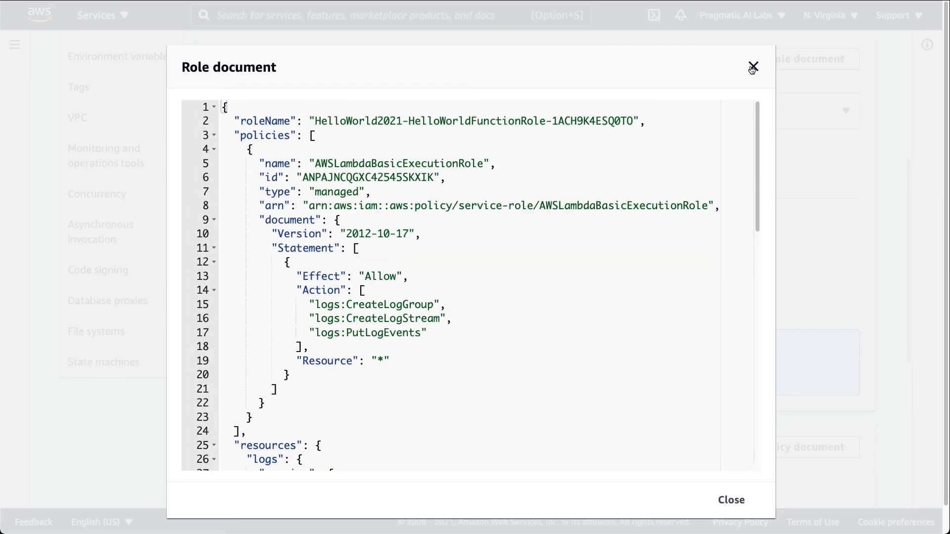
left_click(753, 66)
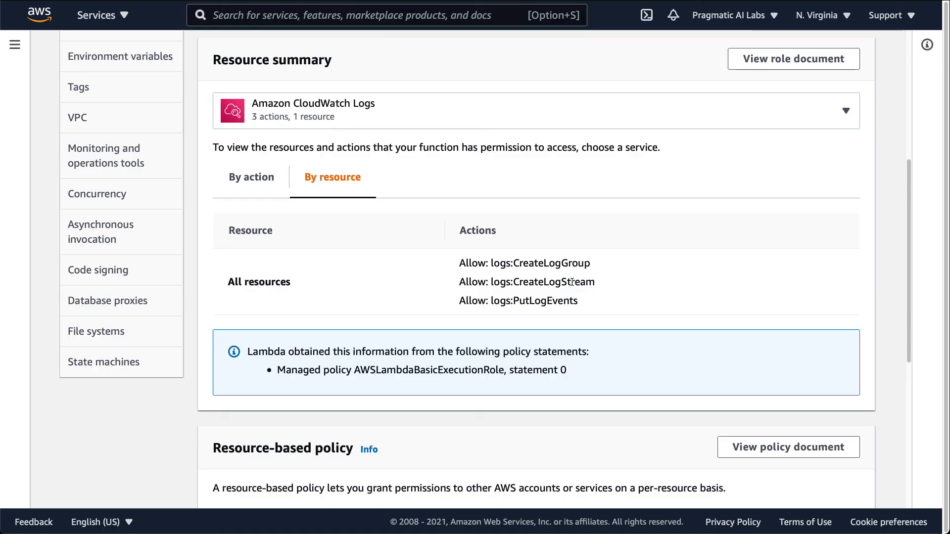